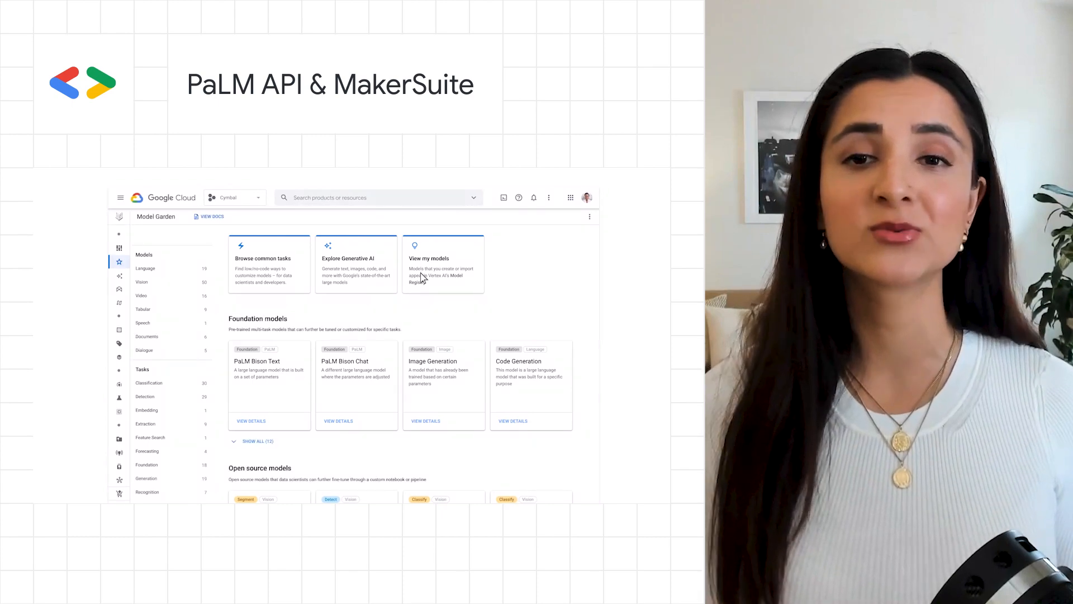
mouse_move(259, 329)
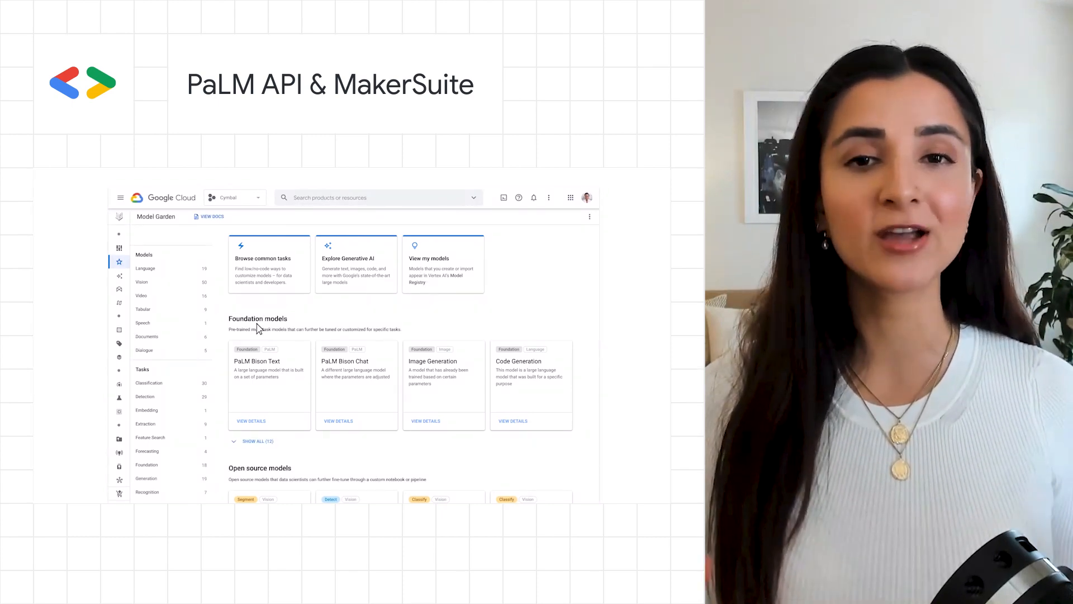
mouse_move(293, 481)
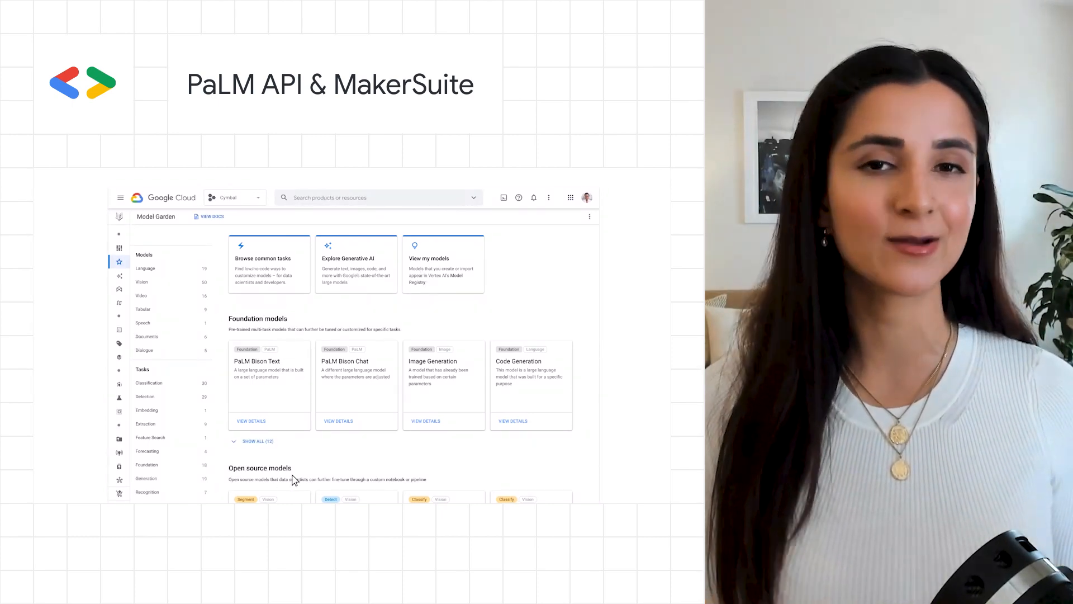
Tune PaLM Bison Text as Healthy Snacks LLM using the healthy snacks CSV as tuning data.
click(251, 420)
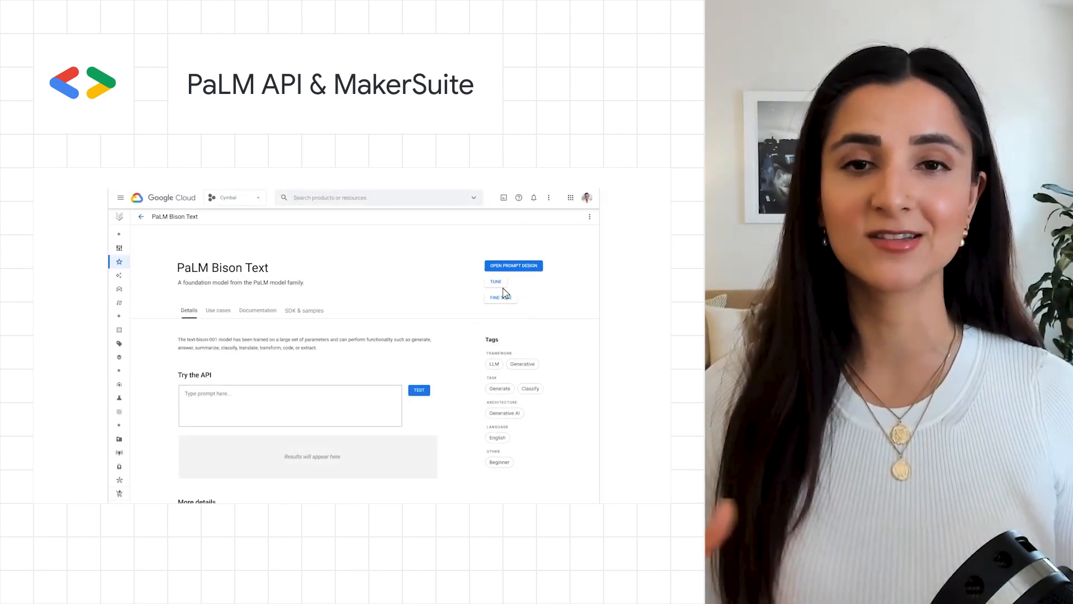
click(496, 281)
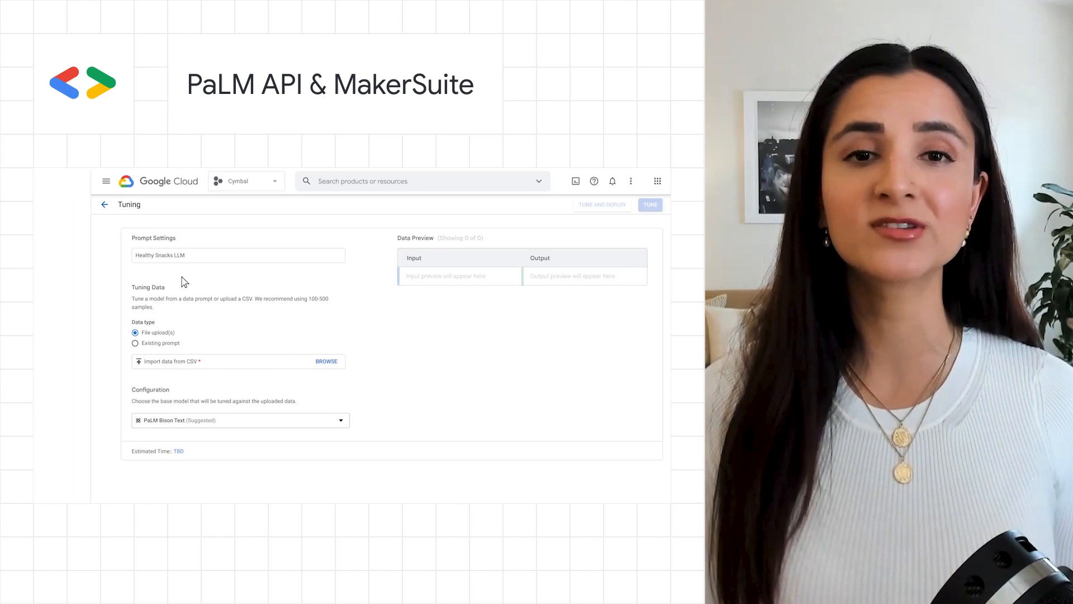
click(326, 361)
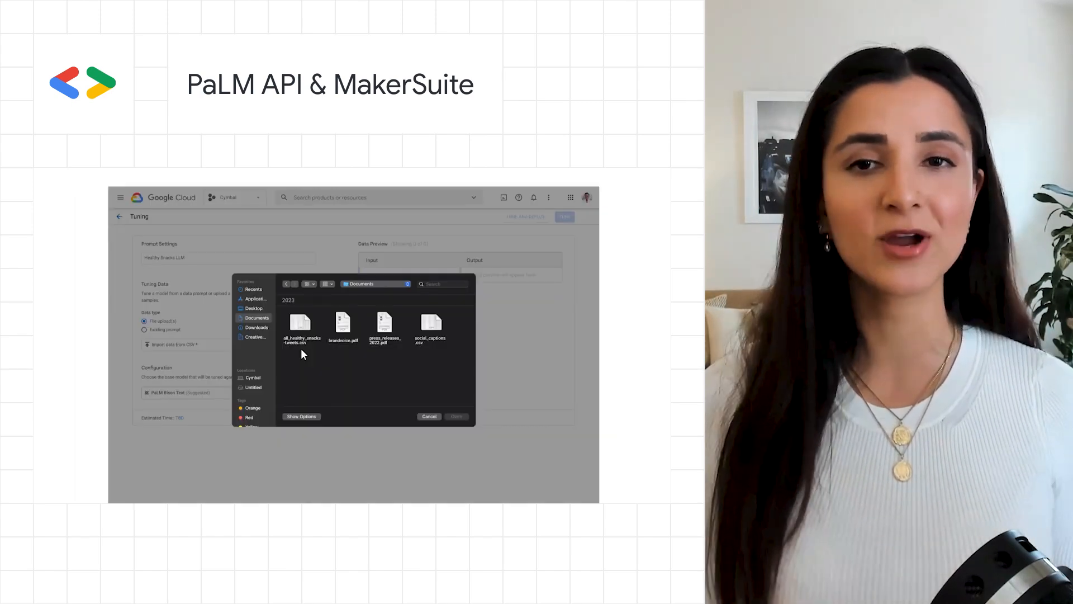
click(456, 416)
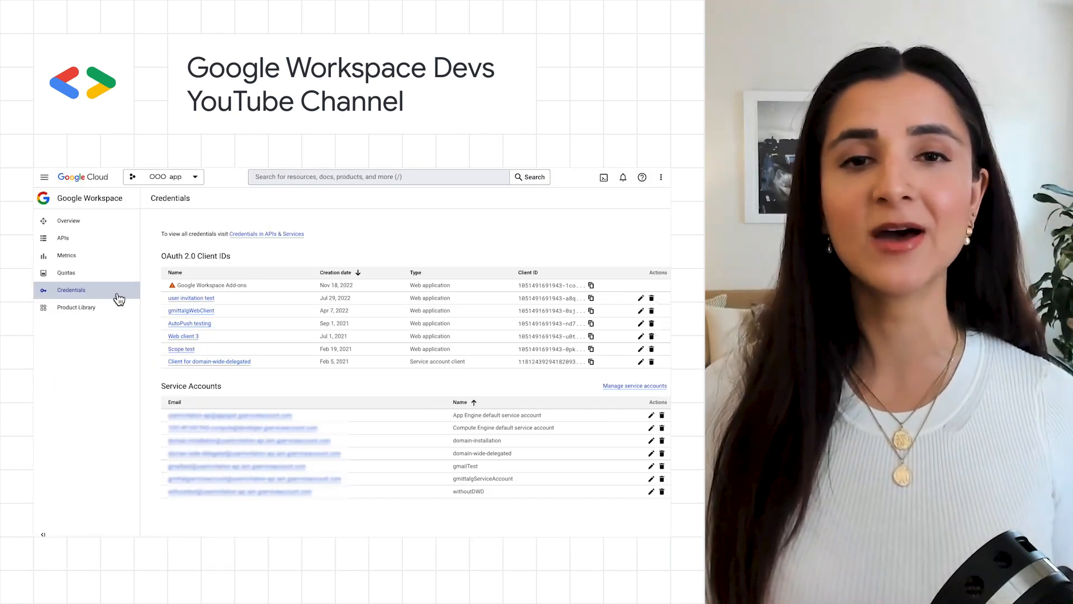
Go to the Product Library listing Workspace APIs like Chat, Classroom, Sheets and Slides.
click(76, 307)
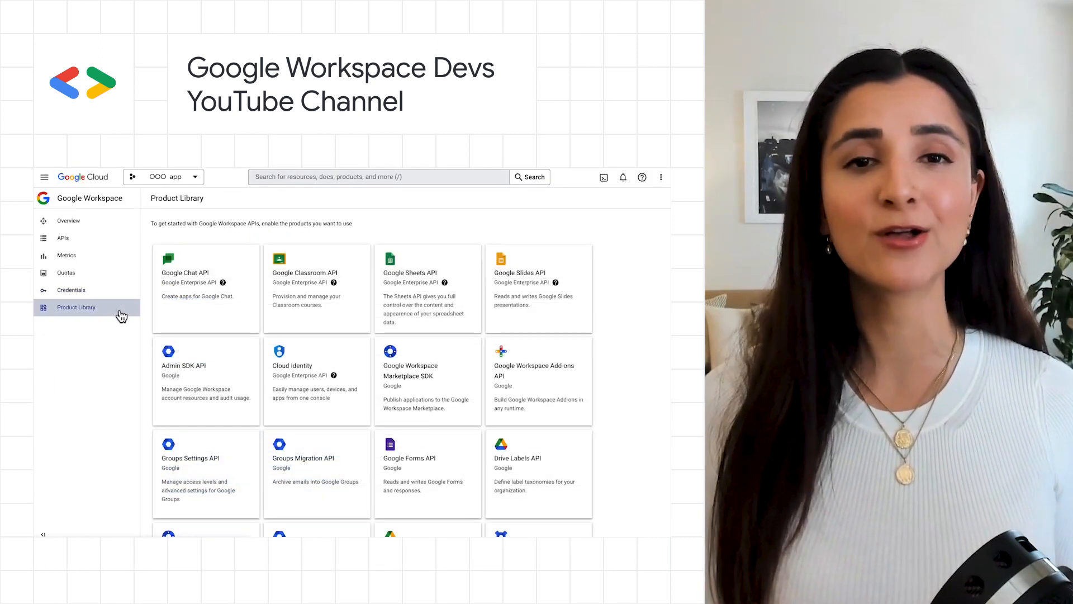